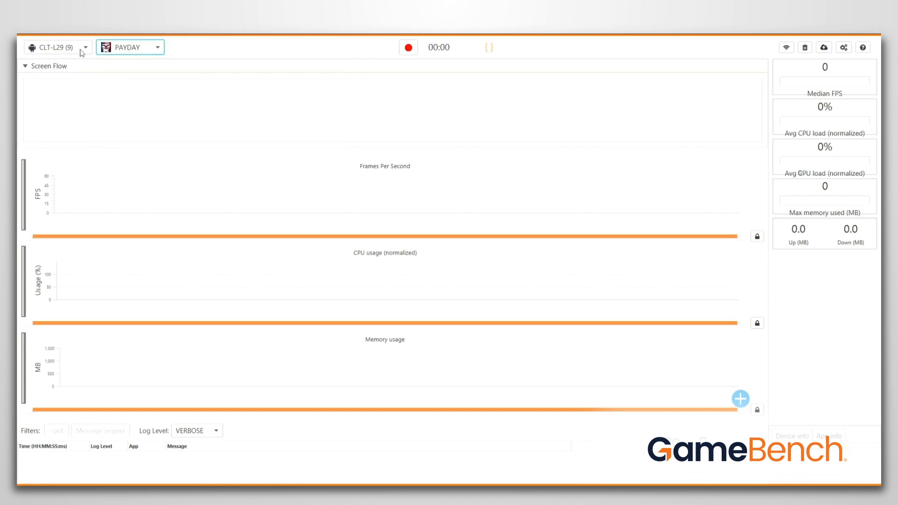
{"action": "mouse_move", "coordinate": [439, 43]}
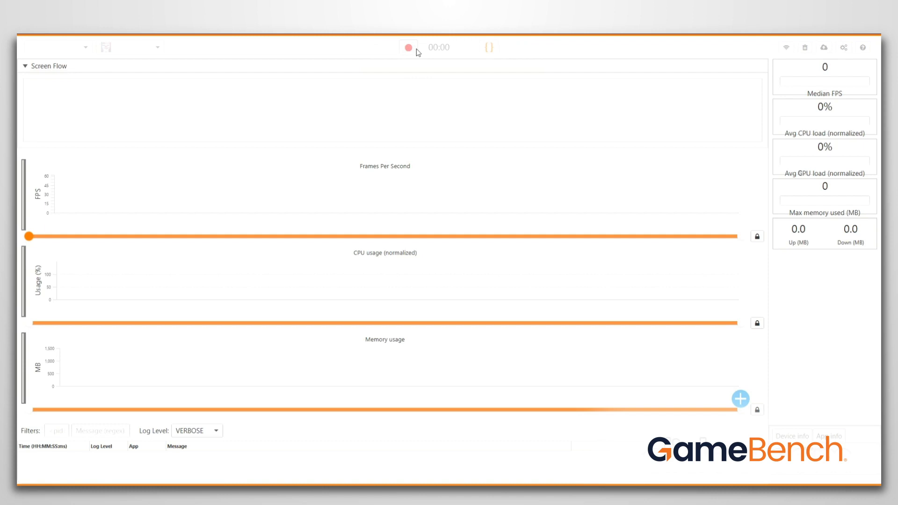
Start recording the PAYDAY game session with the red record button
{"action": "left_click", "coordinate": [408, 47]}
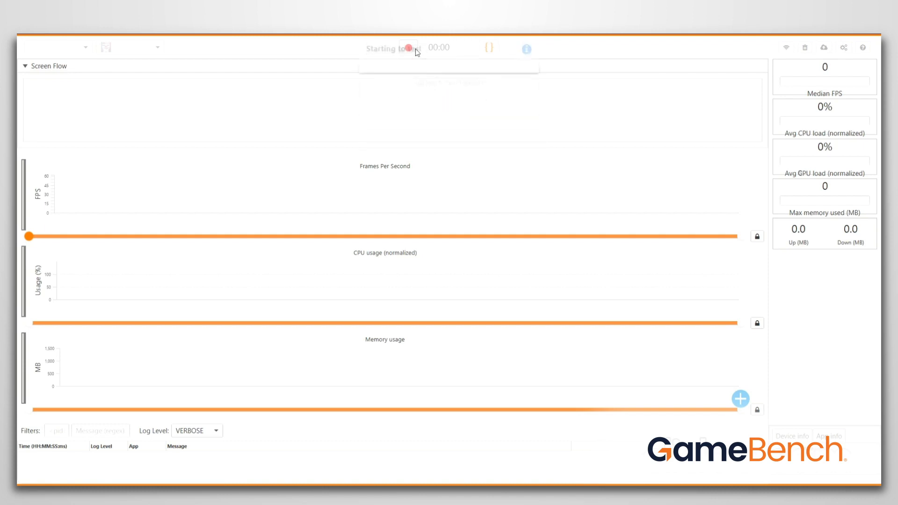
{"action": "left_click", "coordinate": [408, 47]}
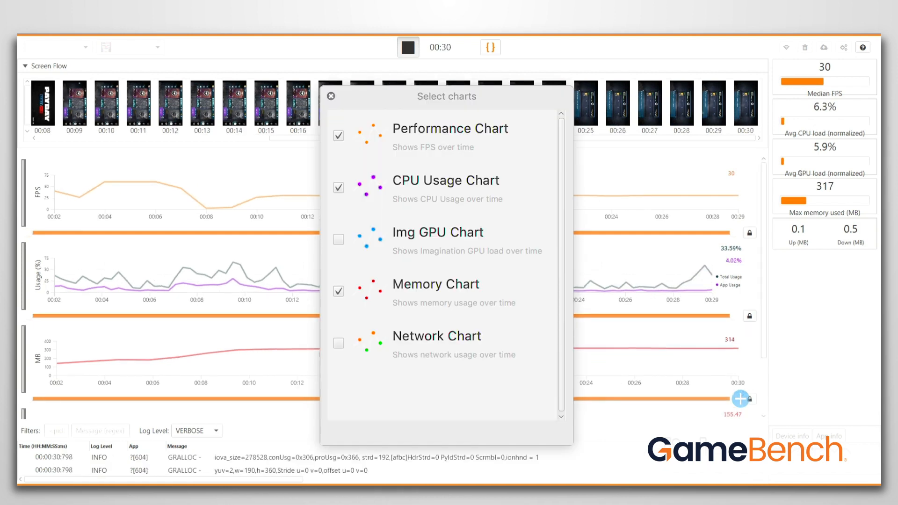
Tick Network Chart in the chart selection and close the dialog
{"action": "left_click", "coordinate": [337, 343]}
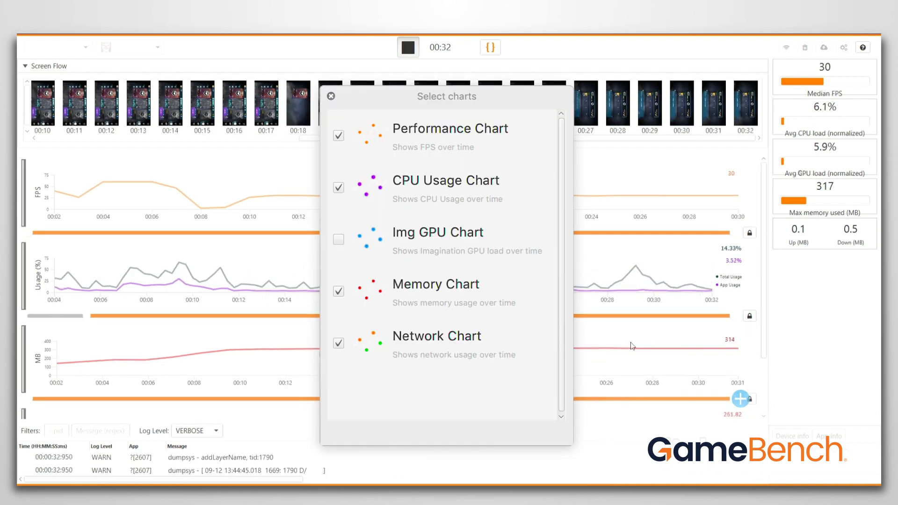
{"action": "left_click", "coordinate": [331, 95]}
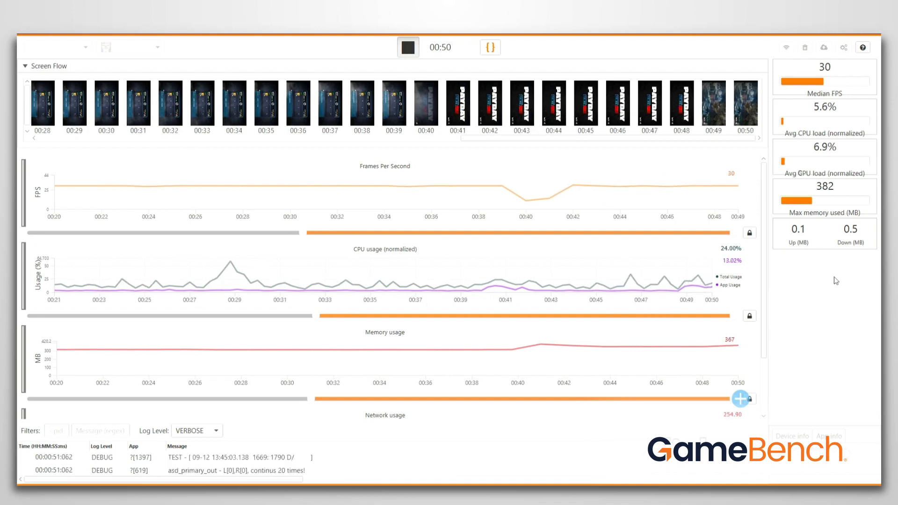
End the PAYDAY recording using the stop button at the top
{"action": "left_click", "coordinate": [408, 47]}
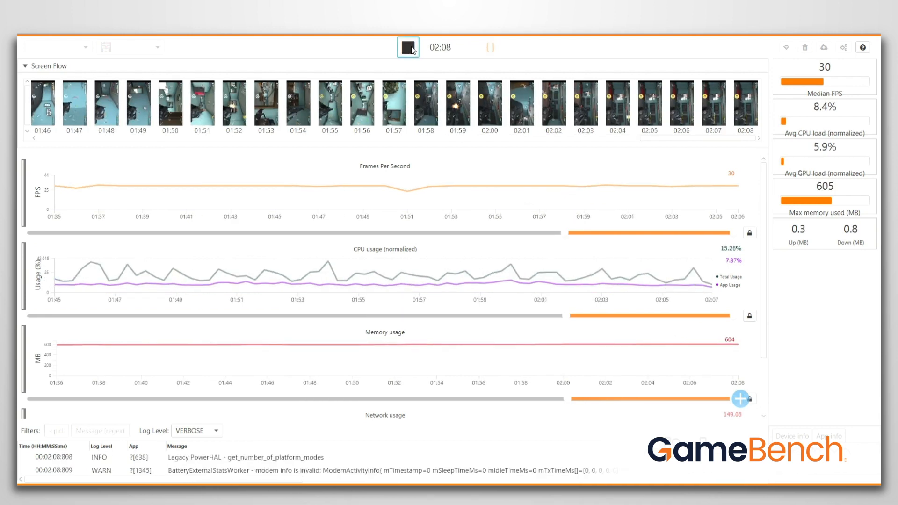
{"action": "left_click", "coordinate": [408, 47]}
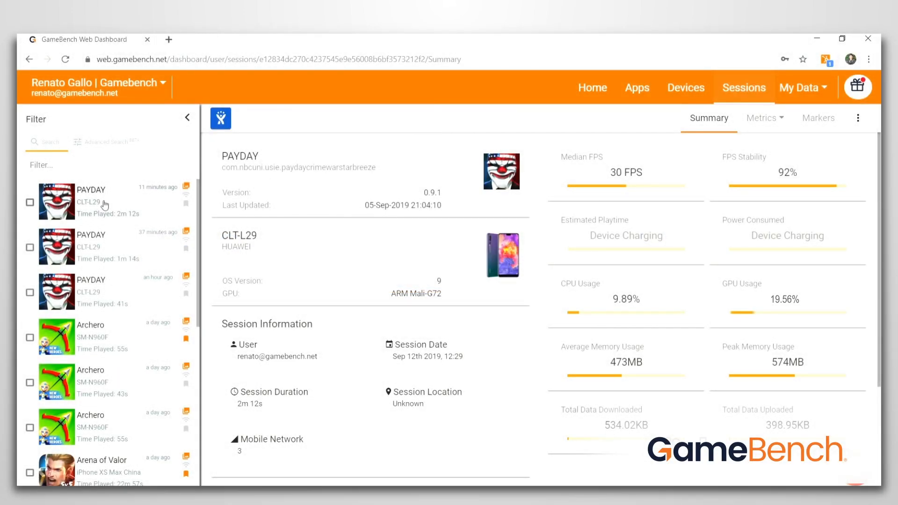
{"action": "mouse_move", "coordinate": [162, 159]}
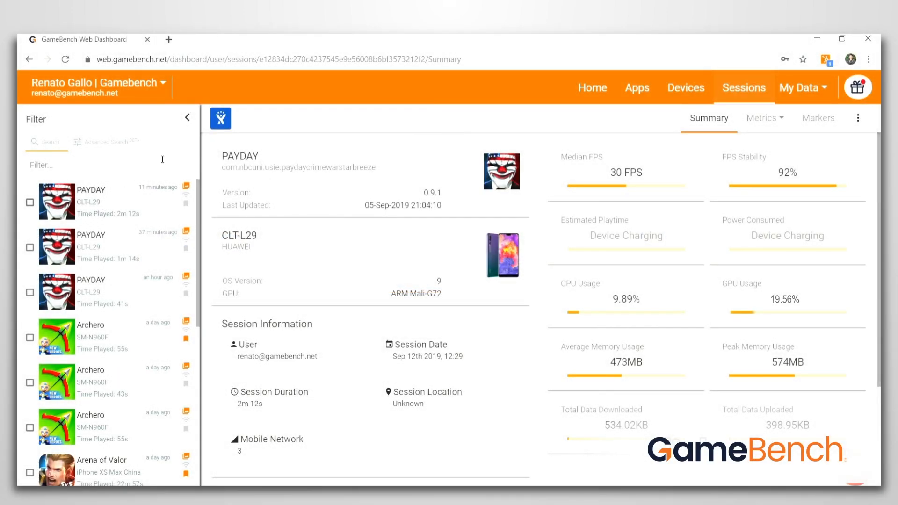
Collapse the Filter sidebar so the PAYDAY summary shows full width
{"action": "left_click", "coordinate": [186, 117]}
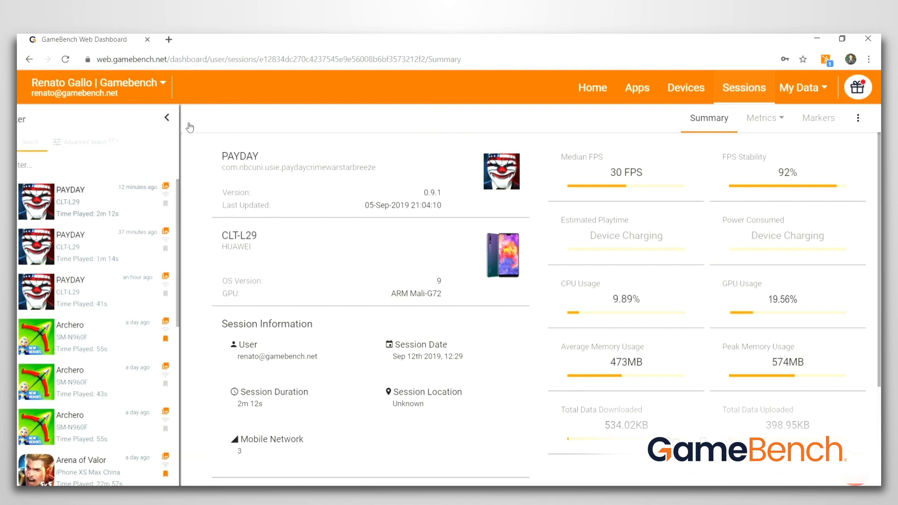
{"action": "left_click", "coordinate": [166, 117]}
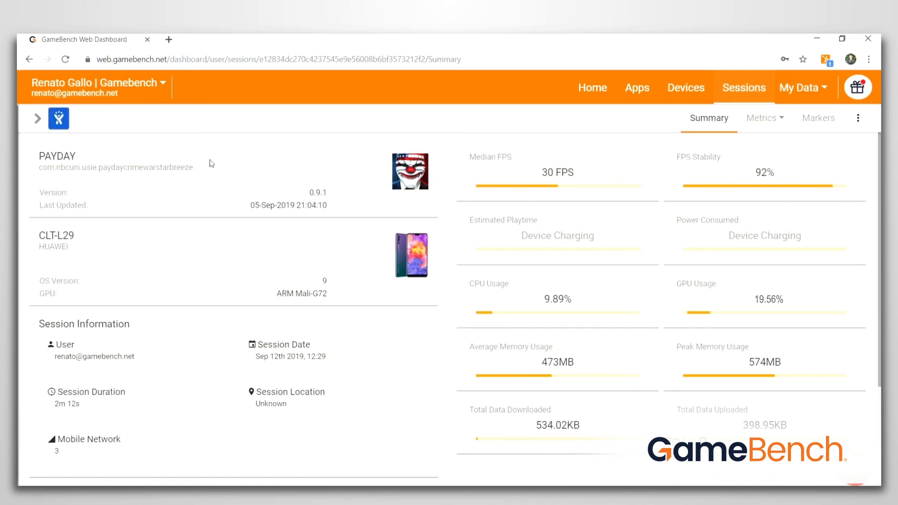
{"action": "mouse_move", "coordinate": [306, 199]}
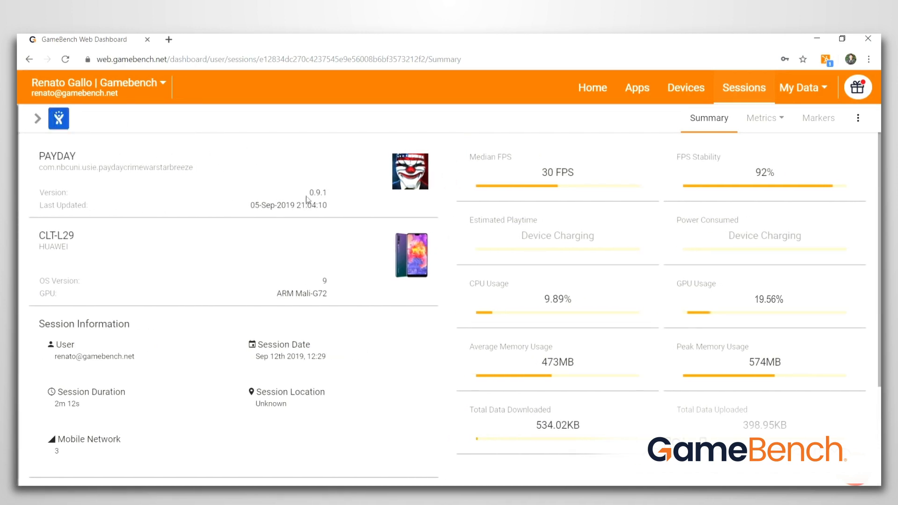
{"action": "mouse_move", "coordinate": [232, 270]}
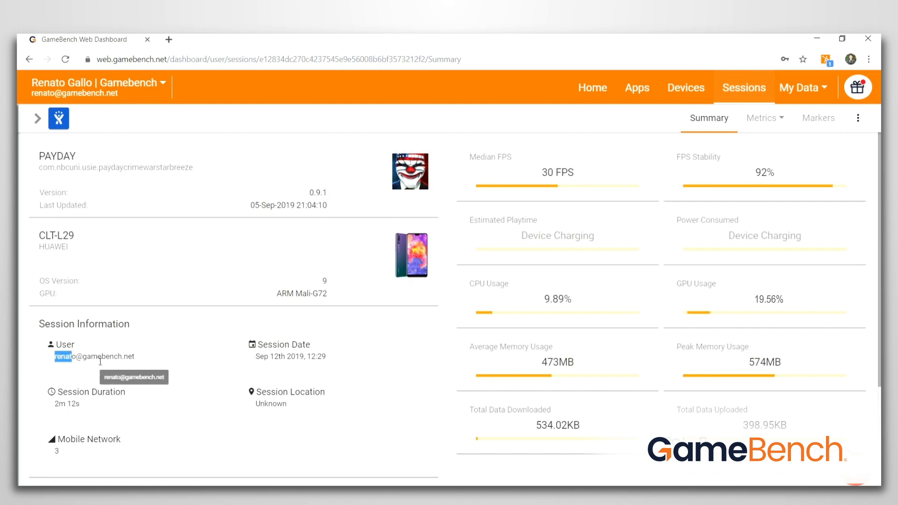
{"action": "mouse_move", "coordinate": [145, 362]}
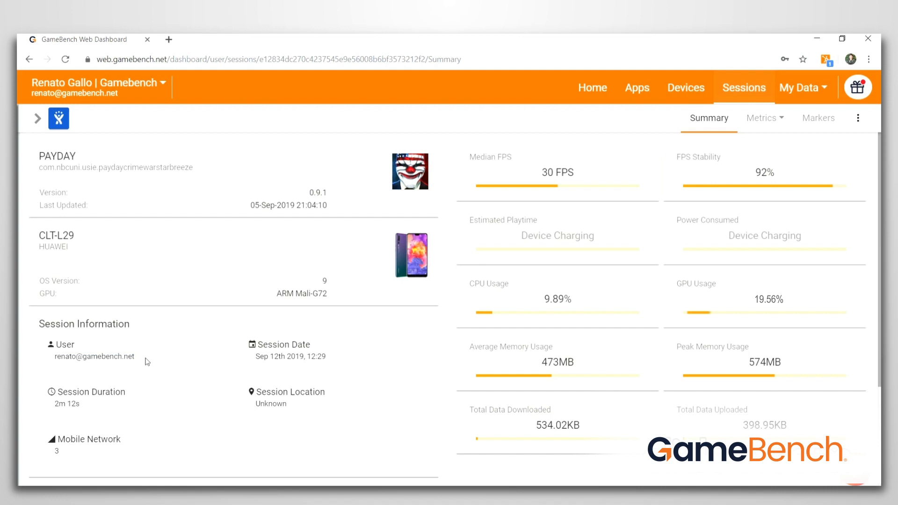
{"action": "mouse_move", "coordinate": [484, 176]}
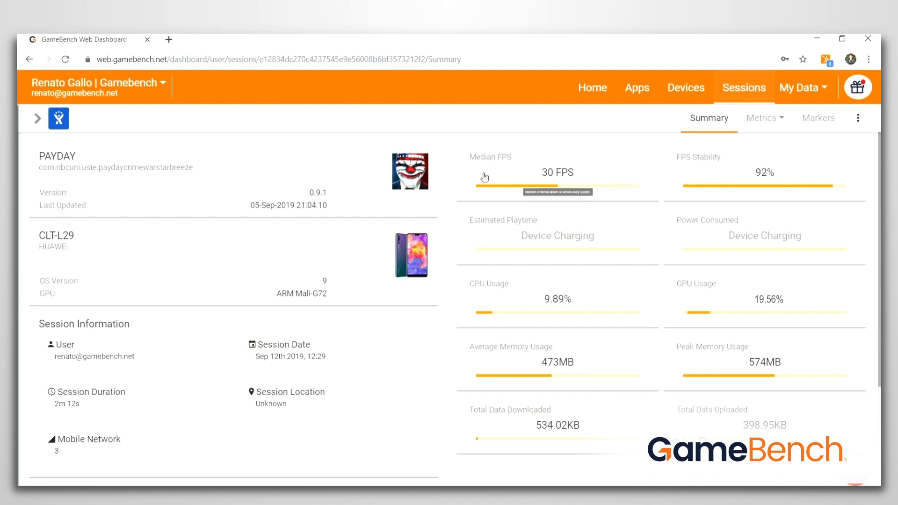
Open the Median FPS details page and rotate the screenshot to landscape
{"action": "left_click", "coordinate": [555, 172]}
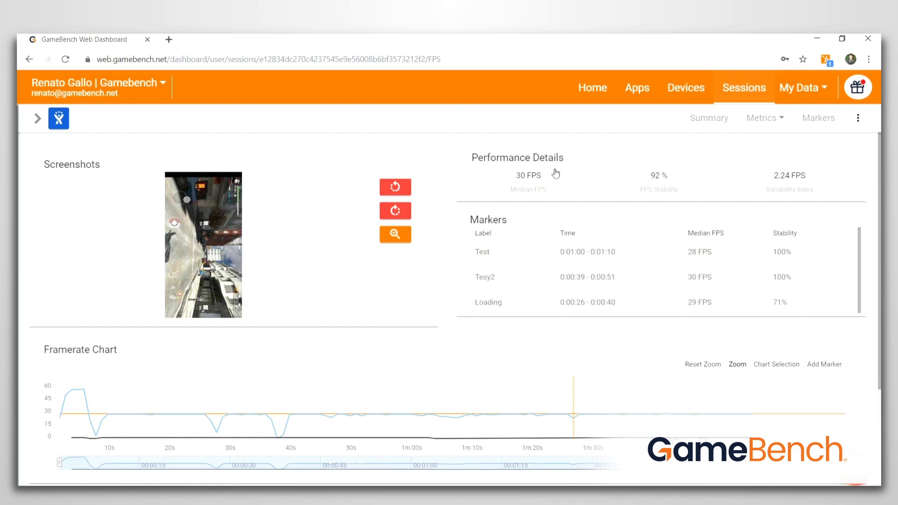
{"action": "left_click", "coordinate": [395, 210]}
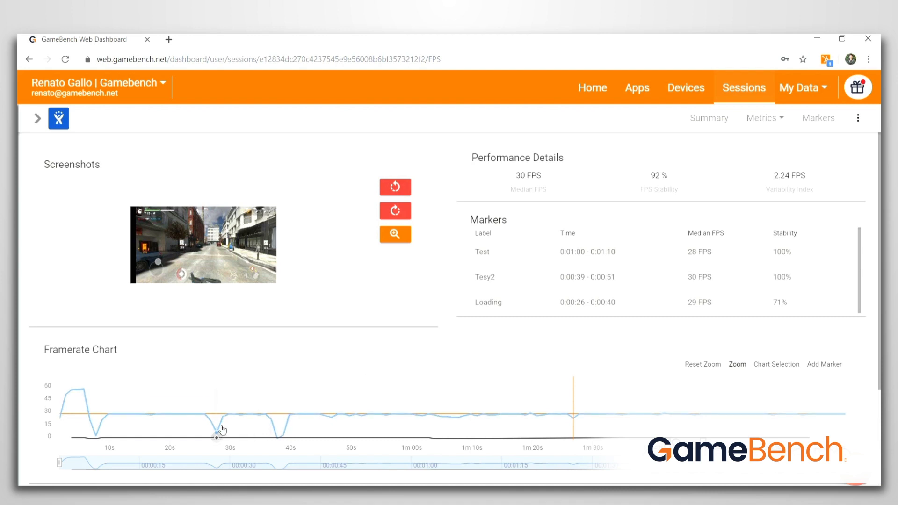
{"action": "mouse_move", "coordinate": [244, 414]}
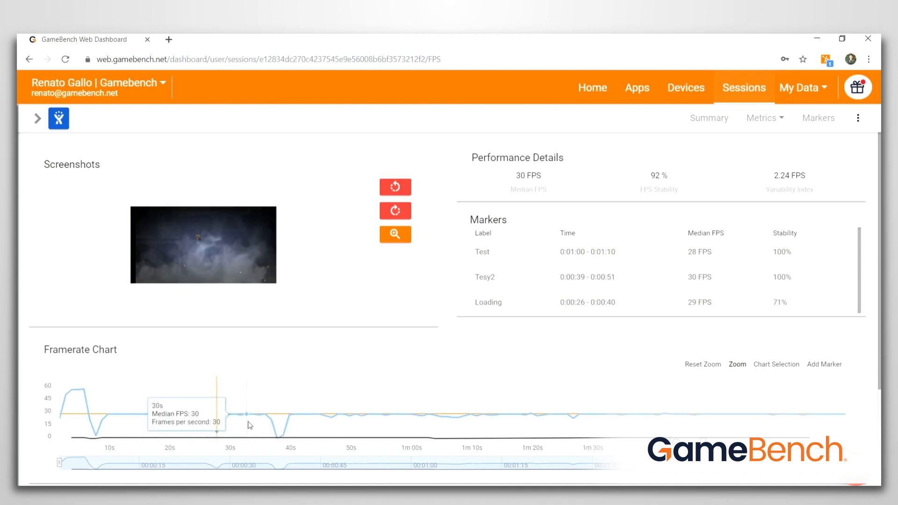
{"action": "mouse_move", "coordinate": [259, 419]}
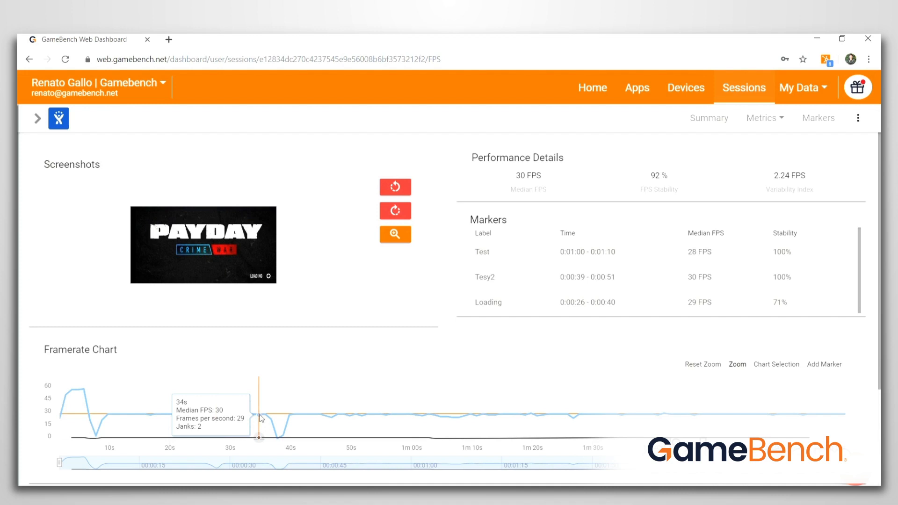
{"action": "mouse_move", "coordinate": [281, 430]}
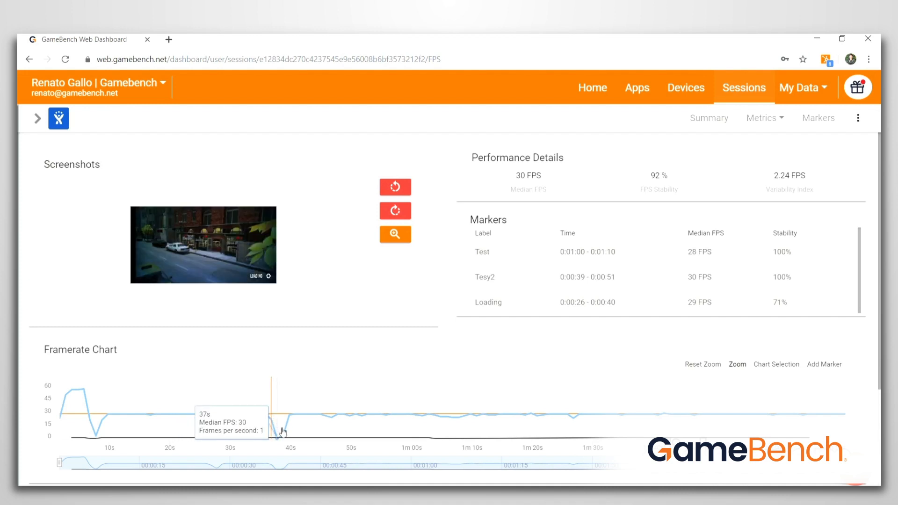
{"action": "mouse_move", "coordinate": [292, 418]}
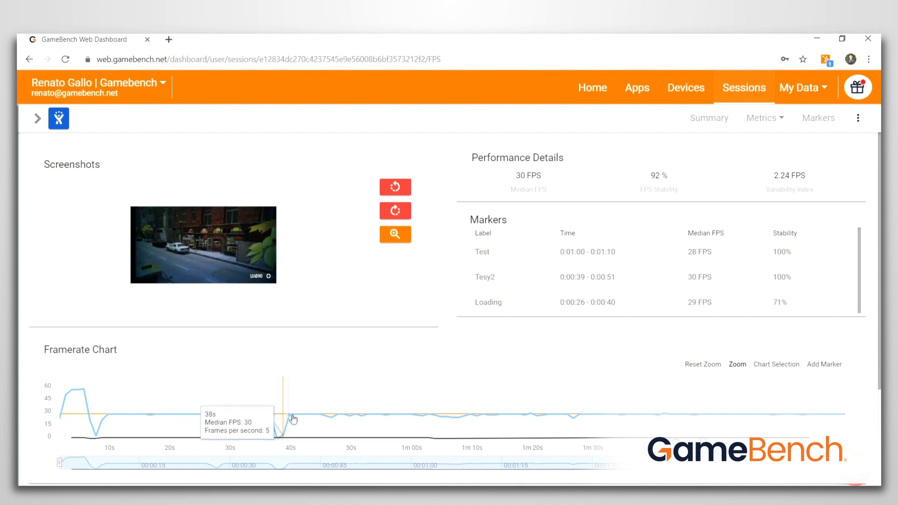
{"action": "mouse_move", "coordinate": [58, 118]}
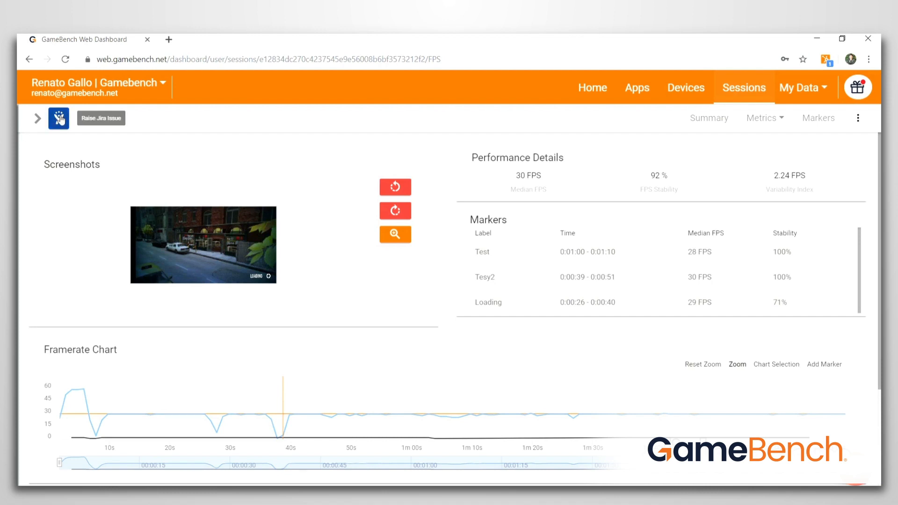
{"action": "left_click", "coordinate": [101, 118]}
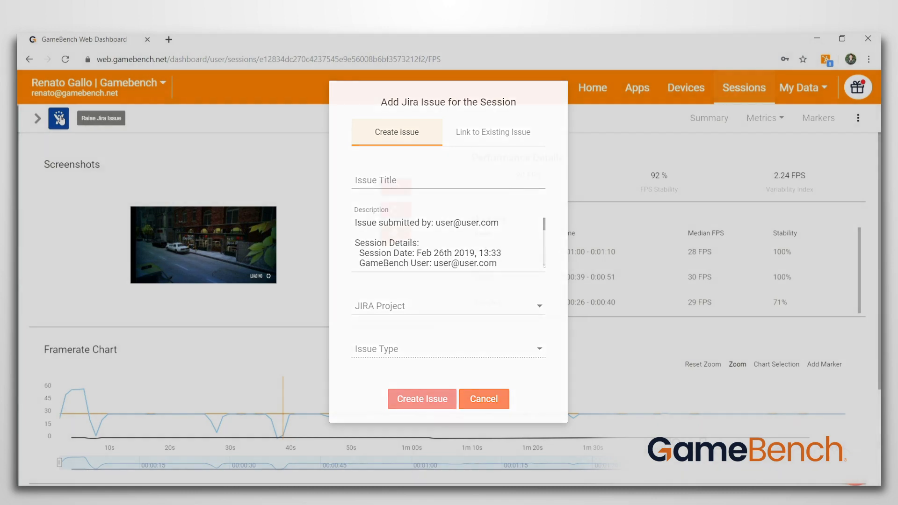
{"action": "left_click", "coordinate": [482, 399]}
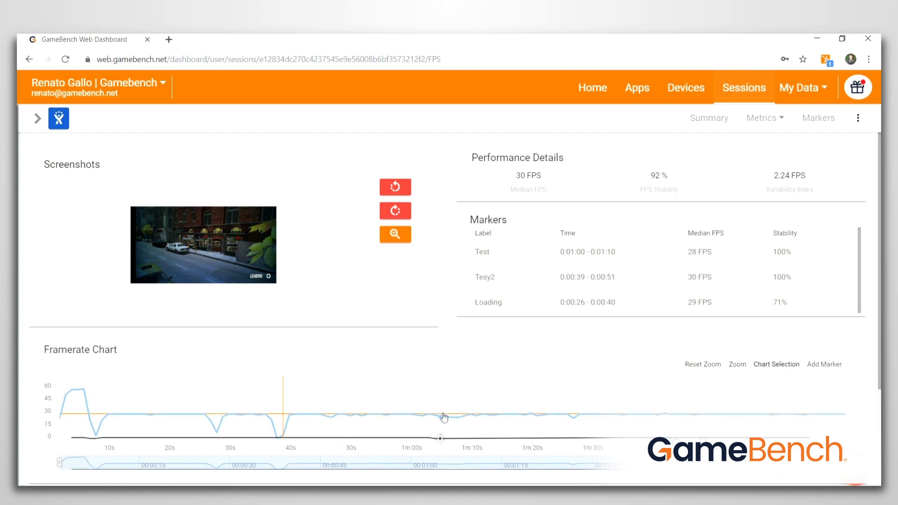
{"action": "mouse_move", "coordinate": [441, 421]}
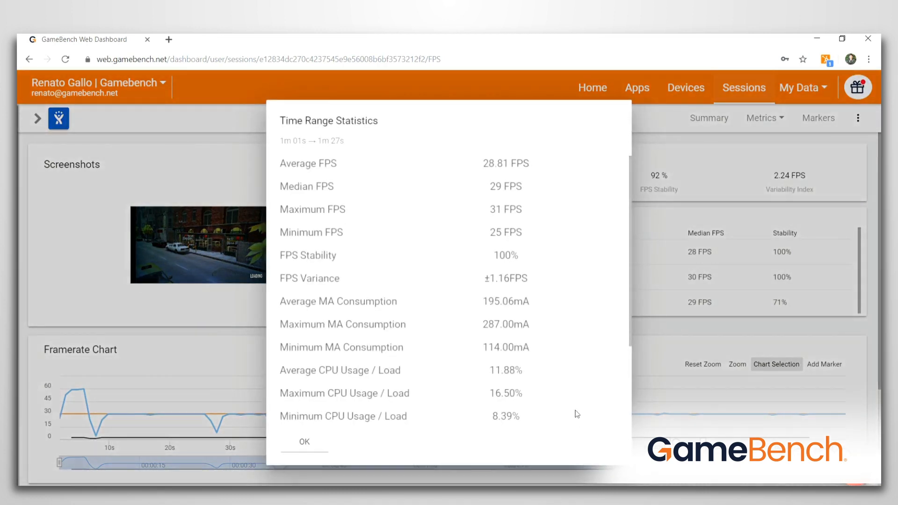
{"action": "mouse_move", "coordinate": [459, 224]}
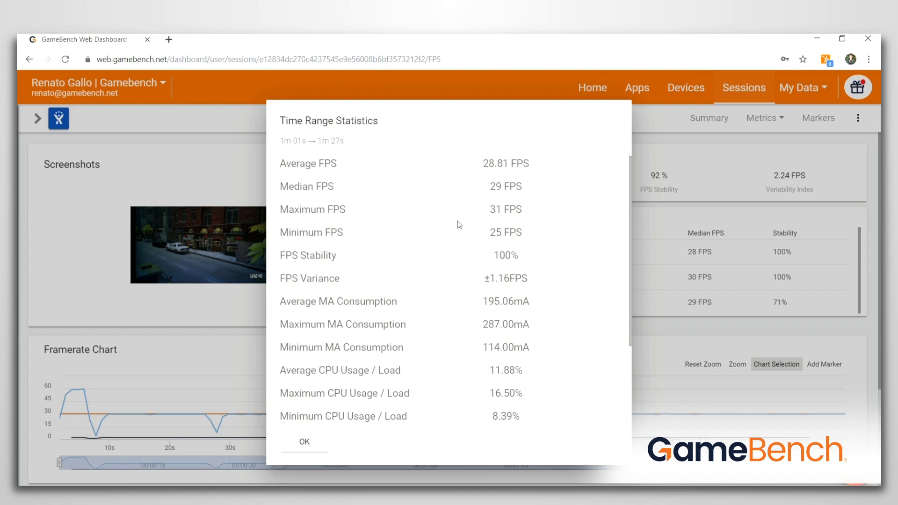
Dismiss the 1m01s–1m27s time range statistics and open the Metrics dropdown
{"action": "left_click", "coordinate": [303, 442]}
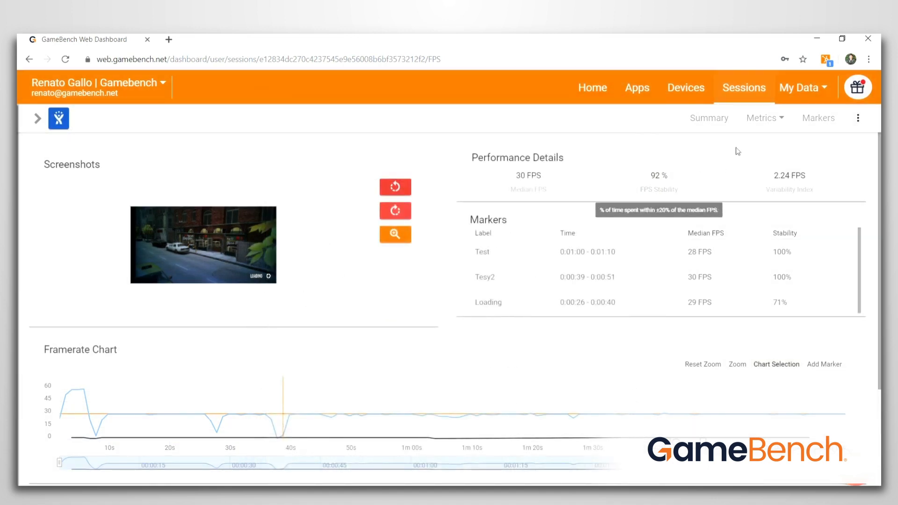
{"action": "left_click", "coordinate": [764, 118]}
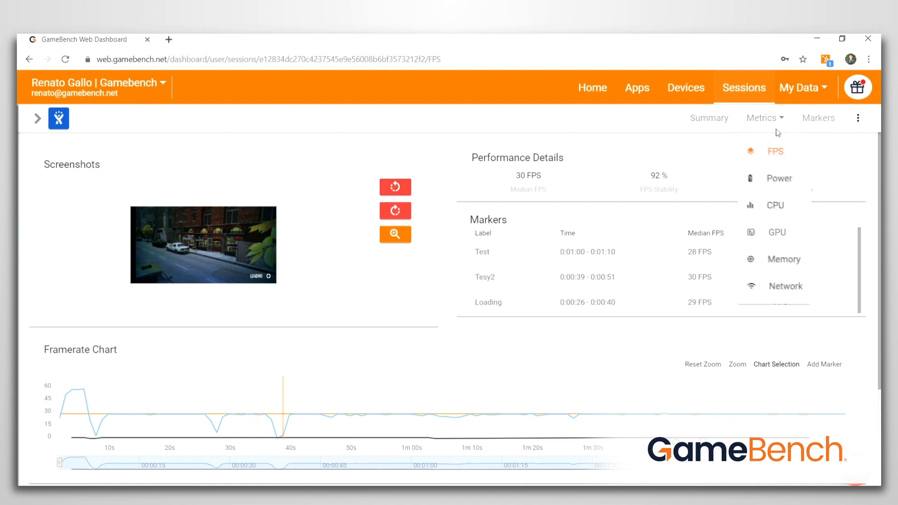